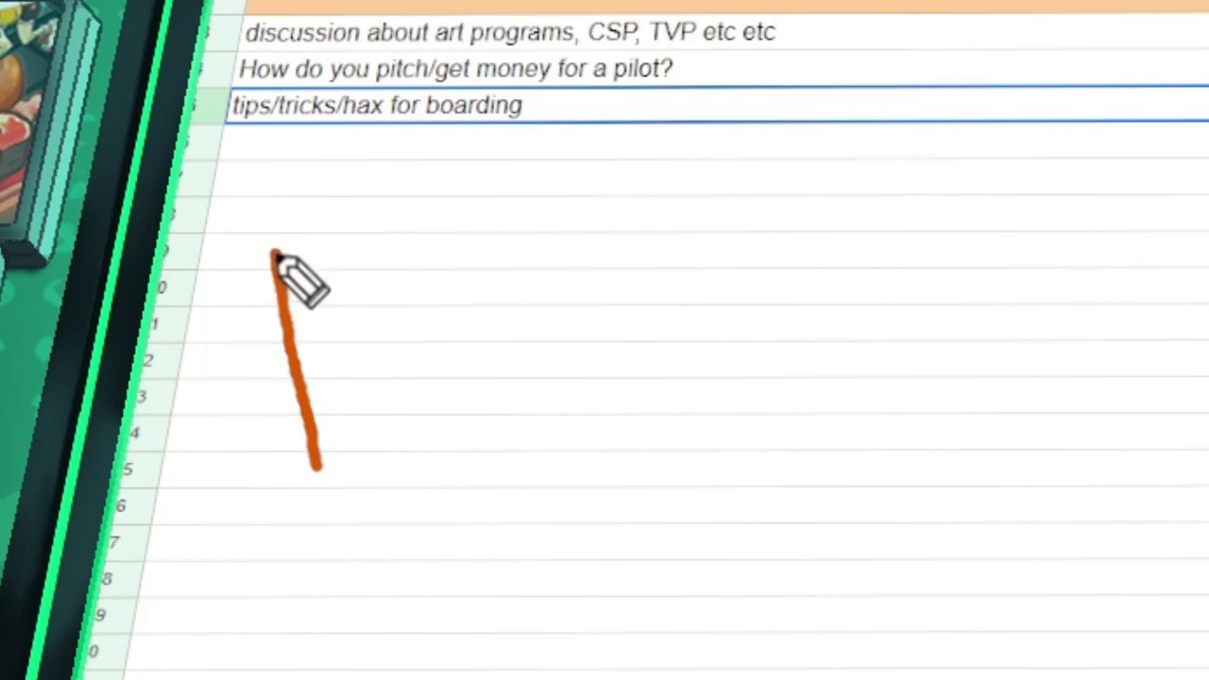
Draw an orange book outline with page edges below the topics list
{"action": "left_click_drag", "start_coordinate": [279, 265], "coordinate": [543, 434]}
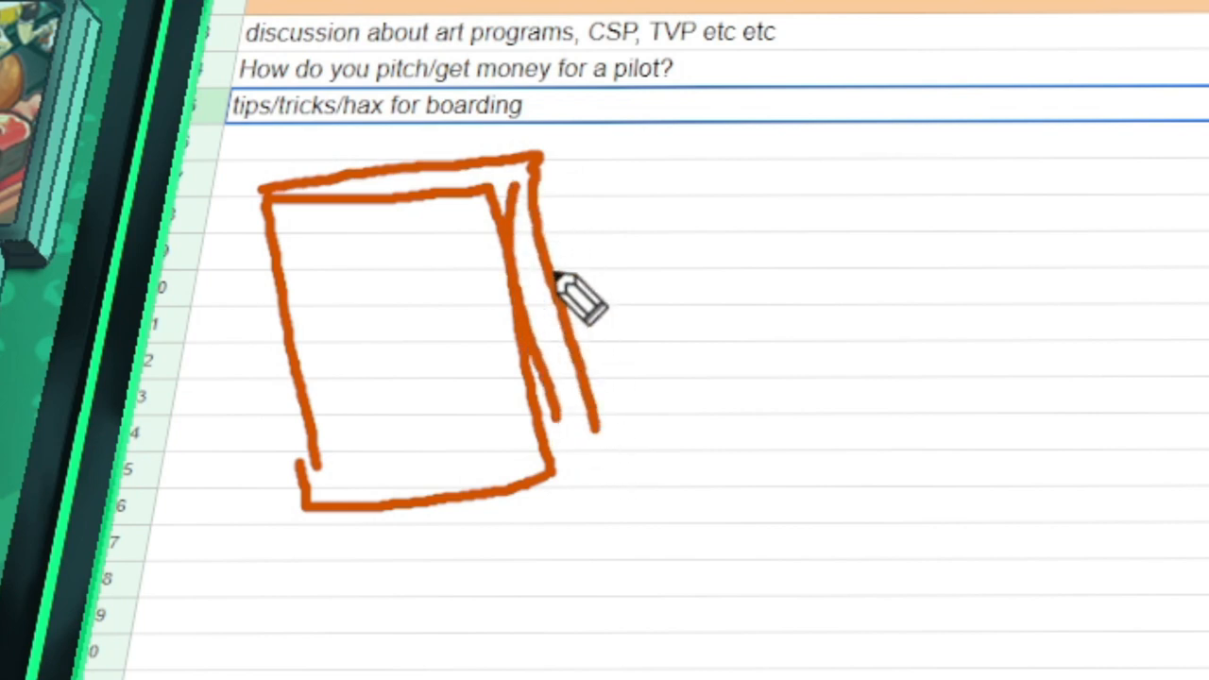
{"action": "left_click_drag", "start_coordinate": [567, 302], "coordinate": [368, 227]}
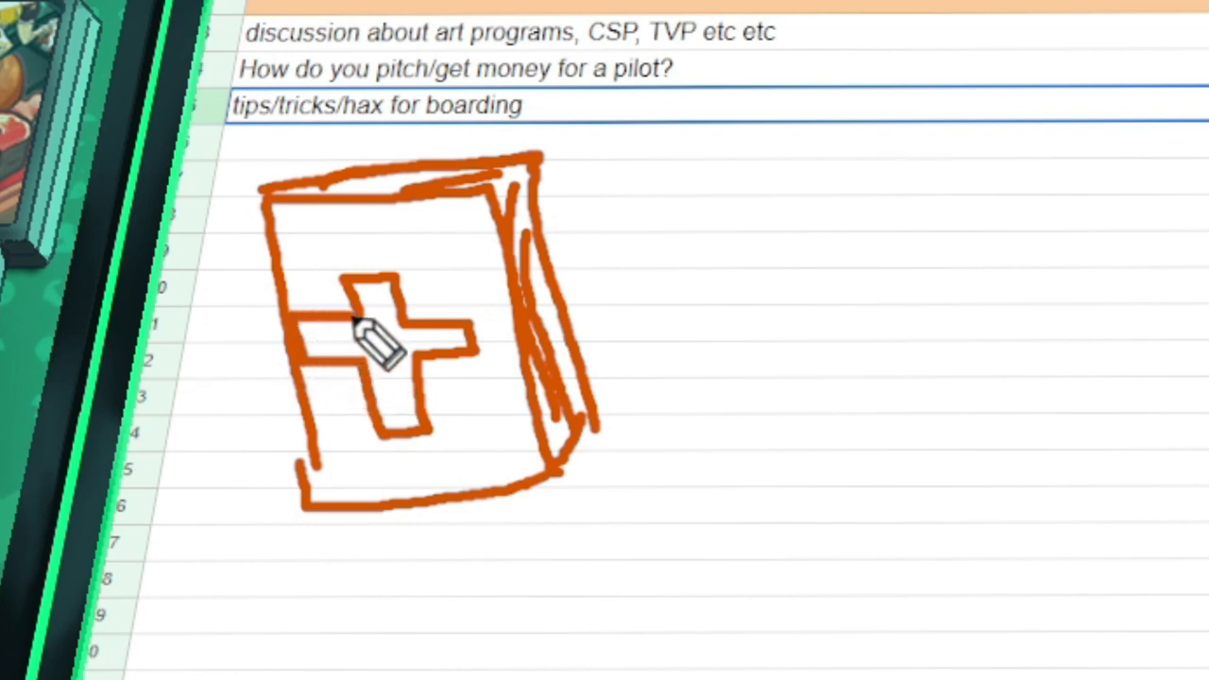
{"action": "mouse_move", "coordinate": [819, 531]}
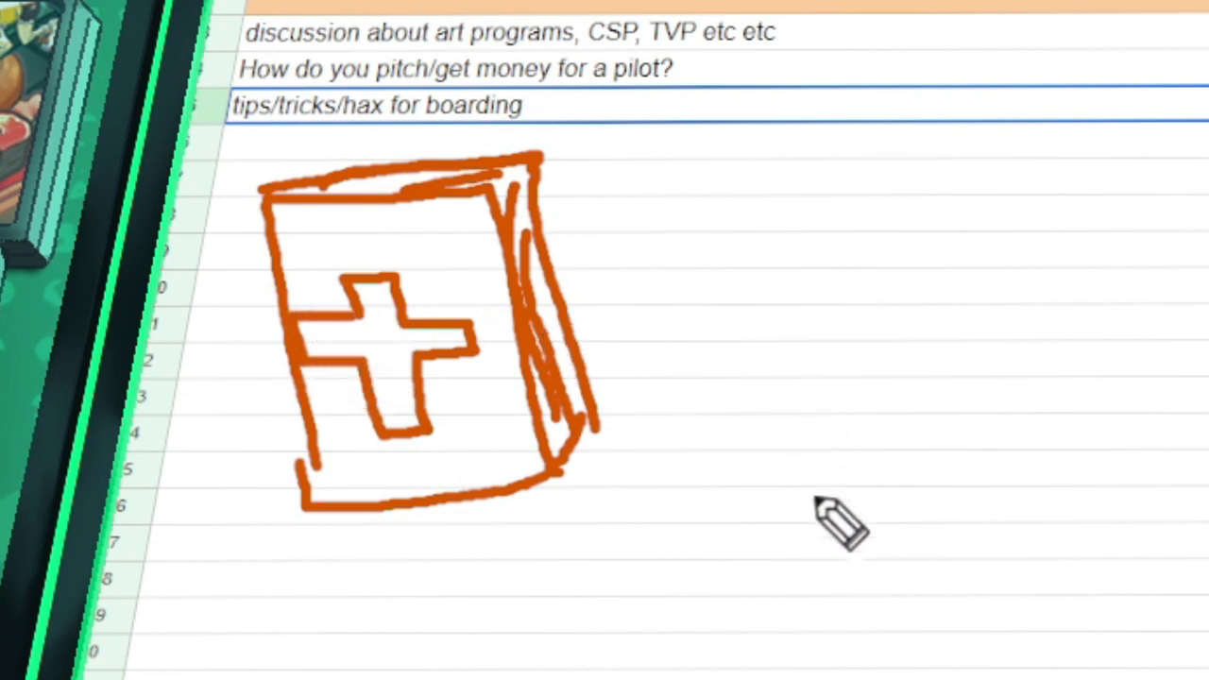
{"action": "mouse_move", "coordinate": [317, 496]}
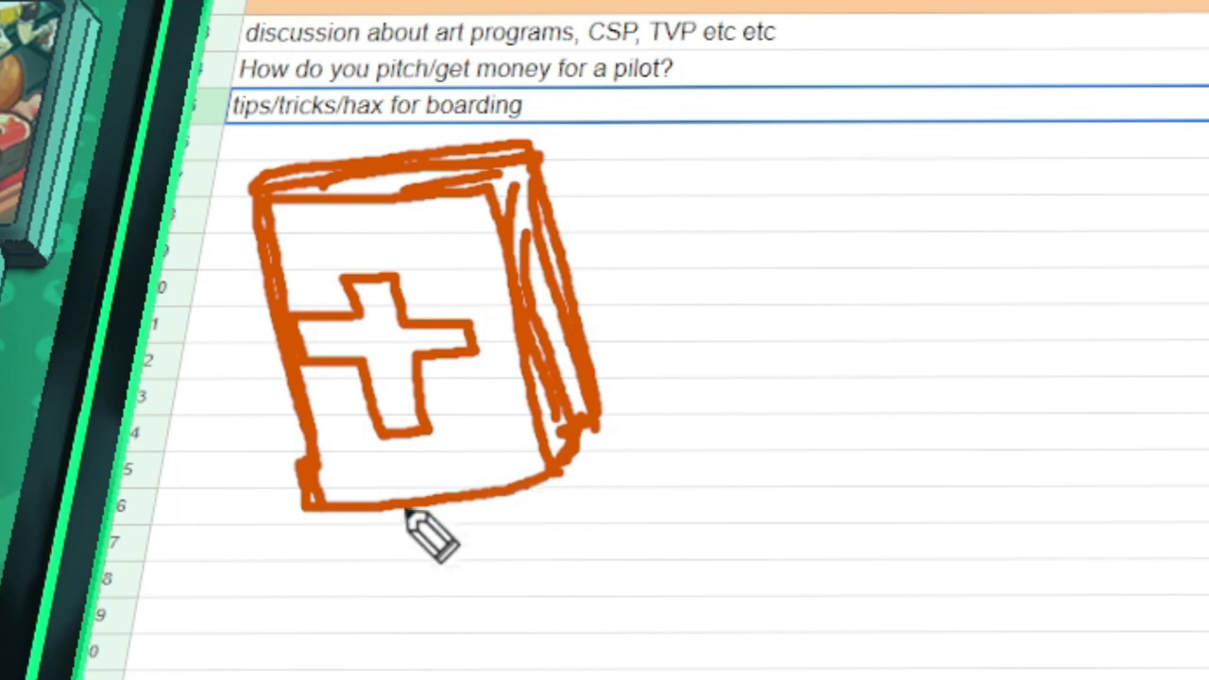
{"action": "mouse_move", "coordinate": [638, 496]}
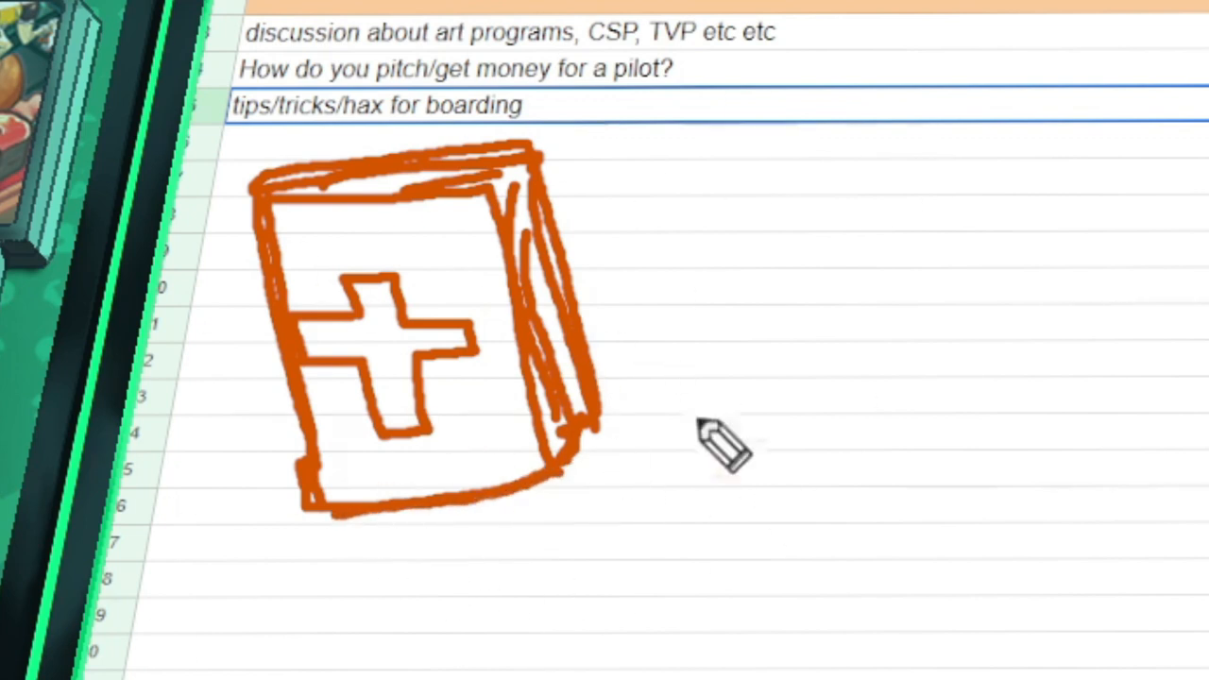
{"action": "mouse_move", "coordinate": [1201, 406]}
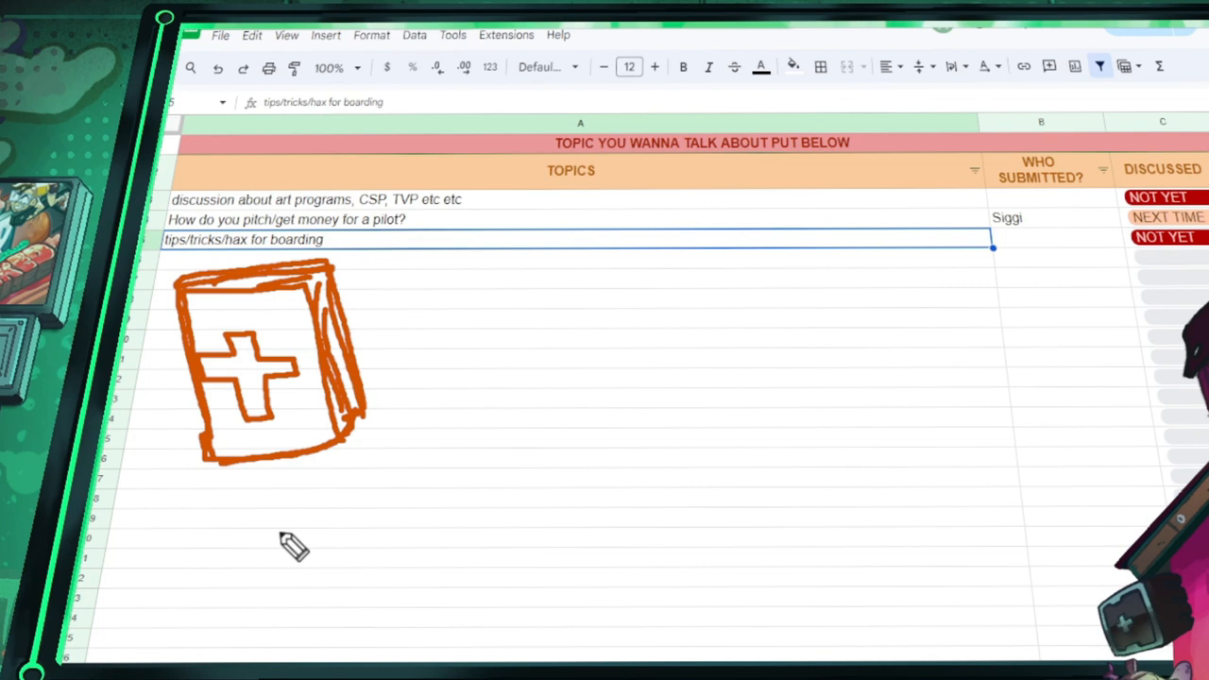
Draw an orange arrow pointing down from the book doodle
{"action": "left_click_drag", "start_coordinate": [263, 486], "coordinate": [247, 591]}
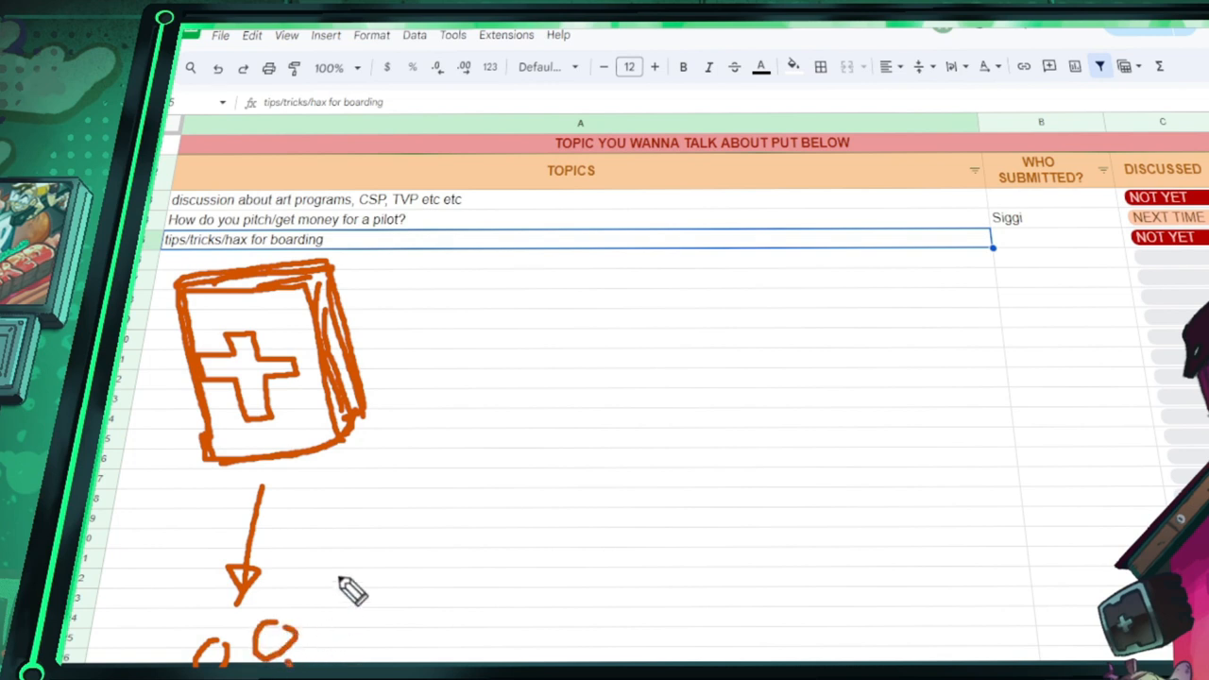
{"action": "mouse_move", "coordinate": [587, 538]}
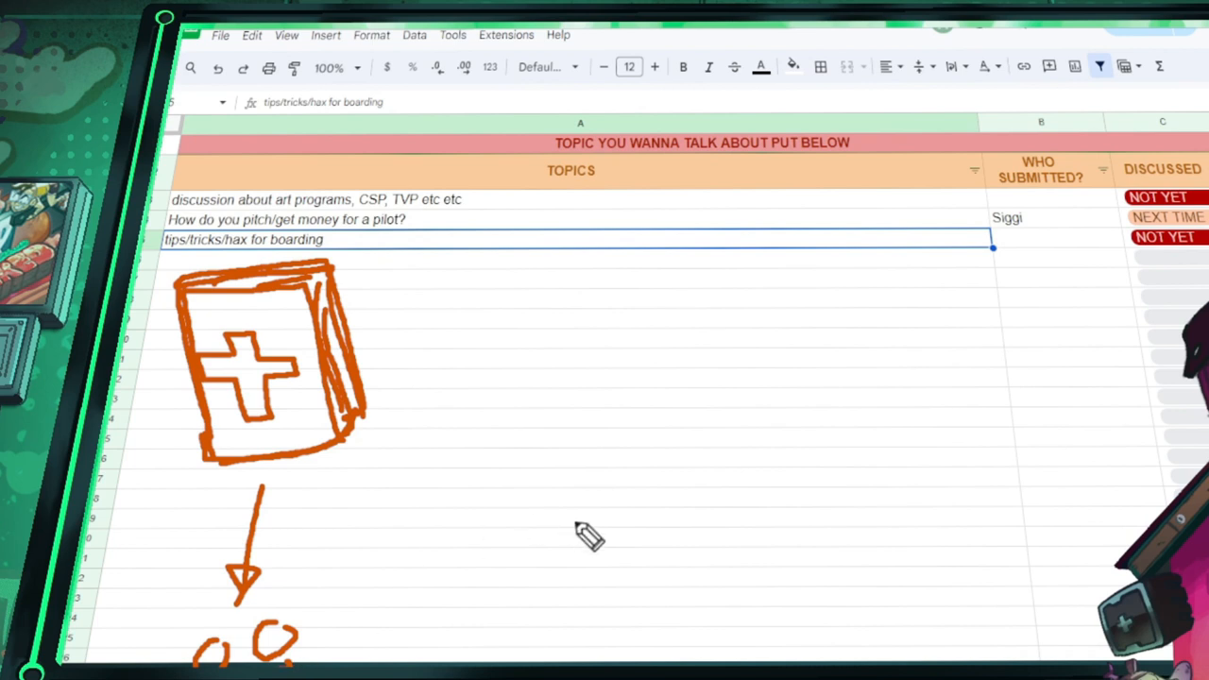
{"action": "mouse_move", "coordinate": [784, 104]}
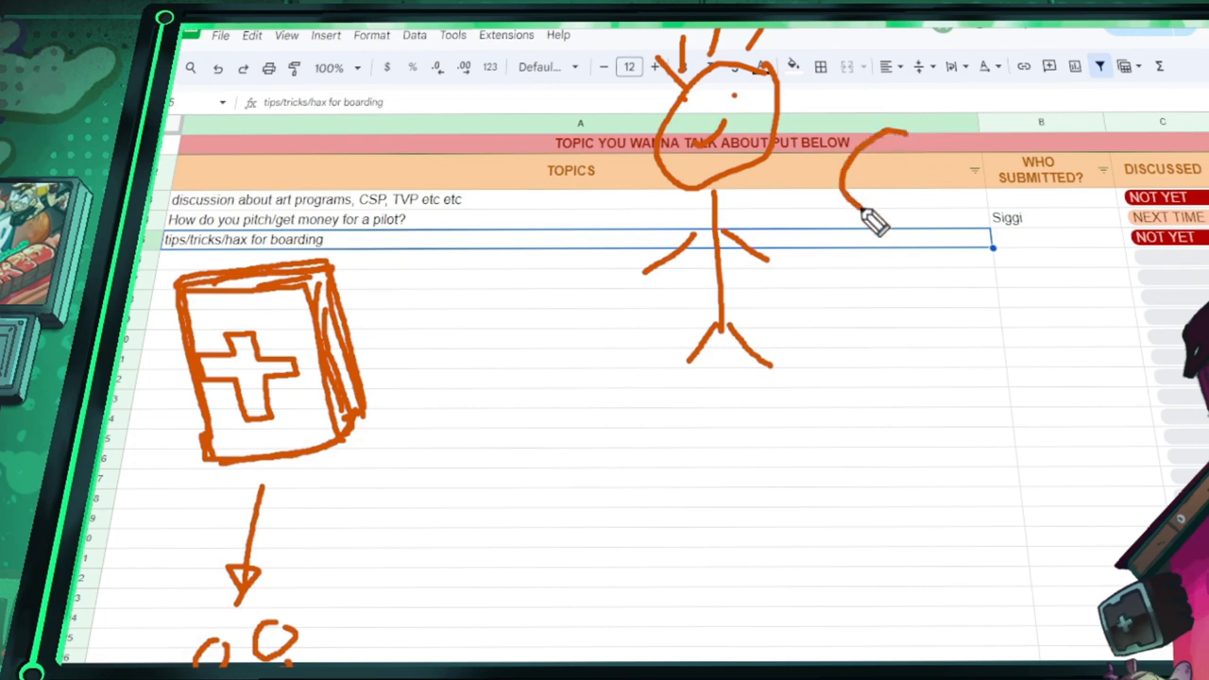
{"action": "left_click_drag", "start_coordinate": [869, 208], "coordinate": [906, 170]}
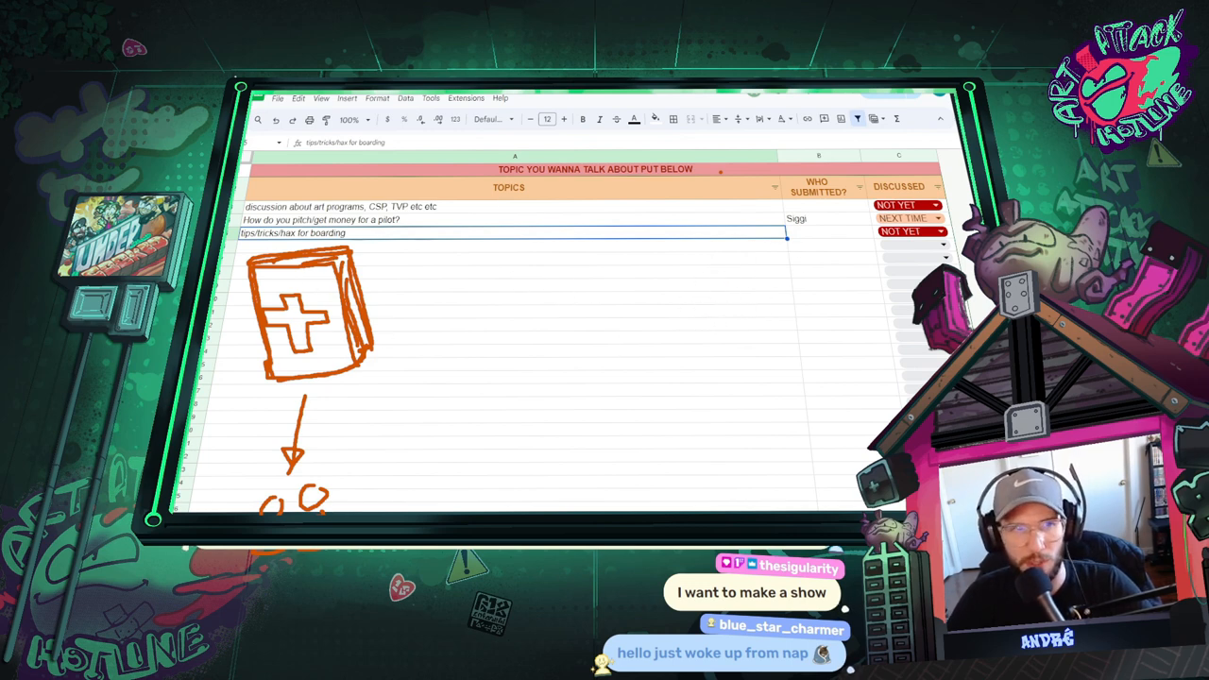
{"action": "mouse_move", "coordinate": [224, 66]}
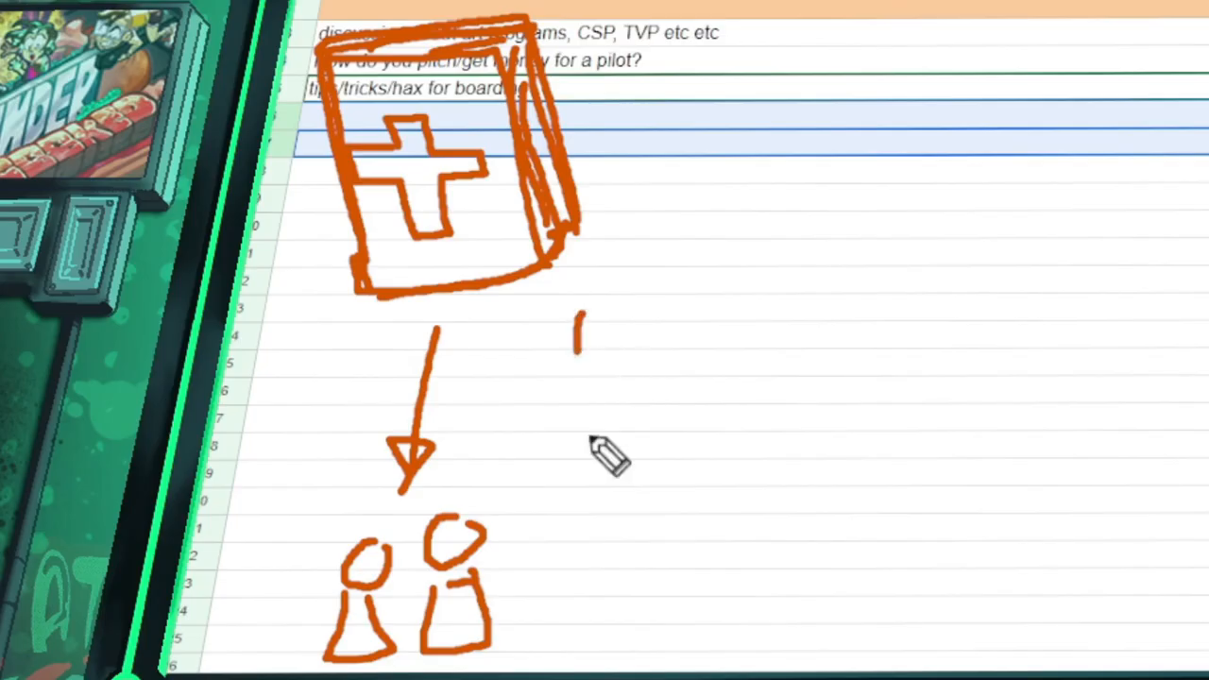
Add orange arrows from the book to stacked text lines and a globe
{"action": "left_click_drag", "start_coordinate": [581, 317], "coordinate": [718, 596]}
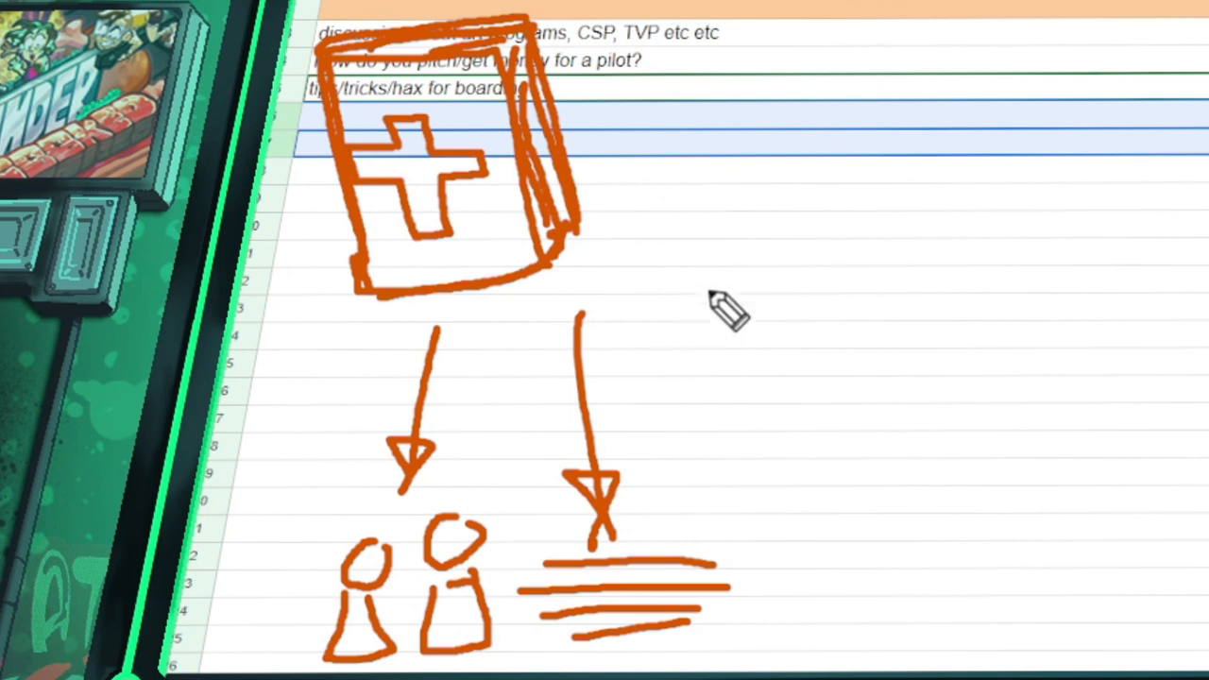
{"action": "mouse_move", "coordinate": [1001, 283]}
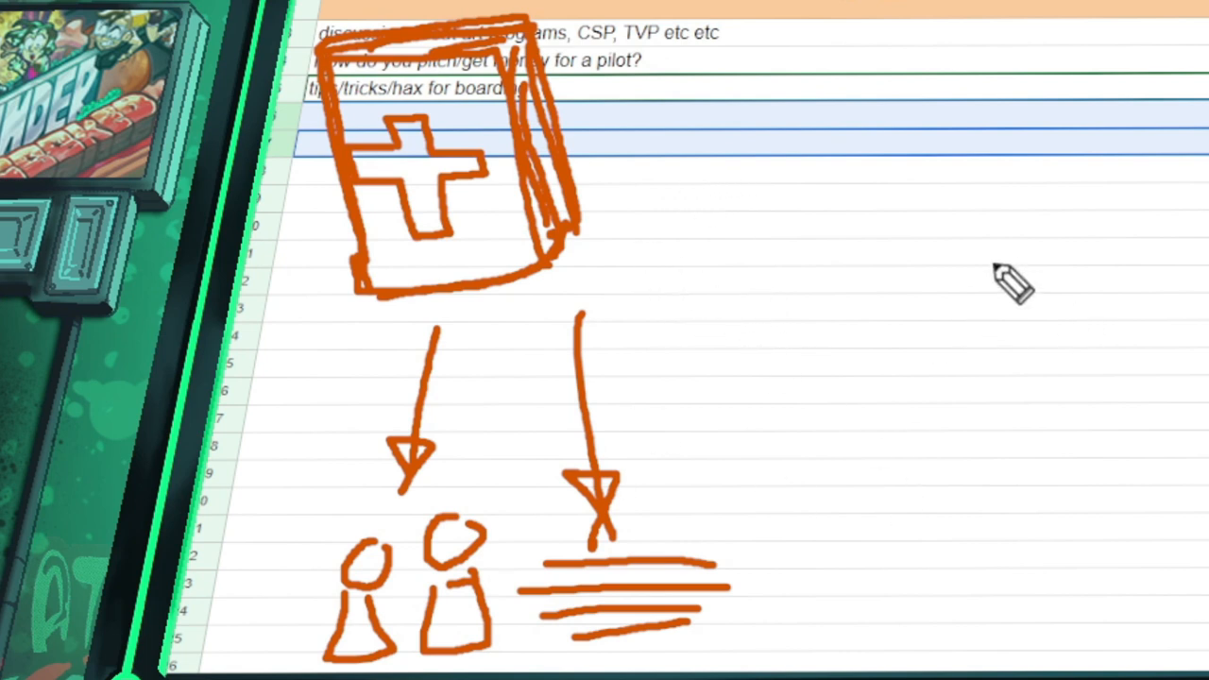
{"action": "left_click_drag", "start_coordinate": [652, 279], "coordinate": [822, 462]}
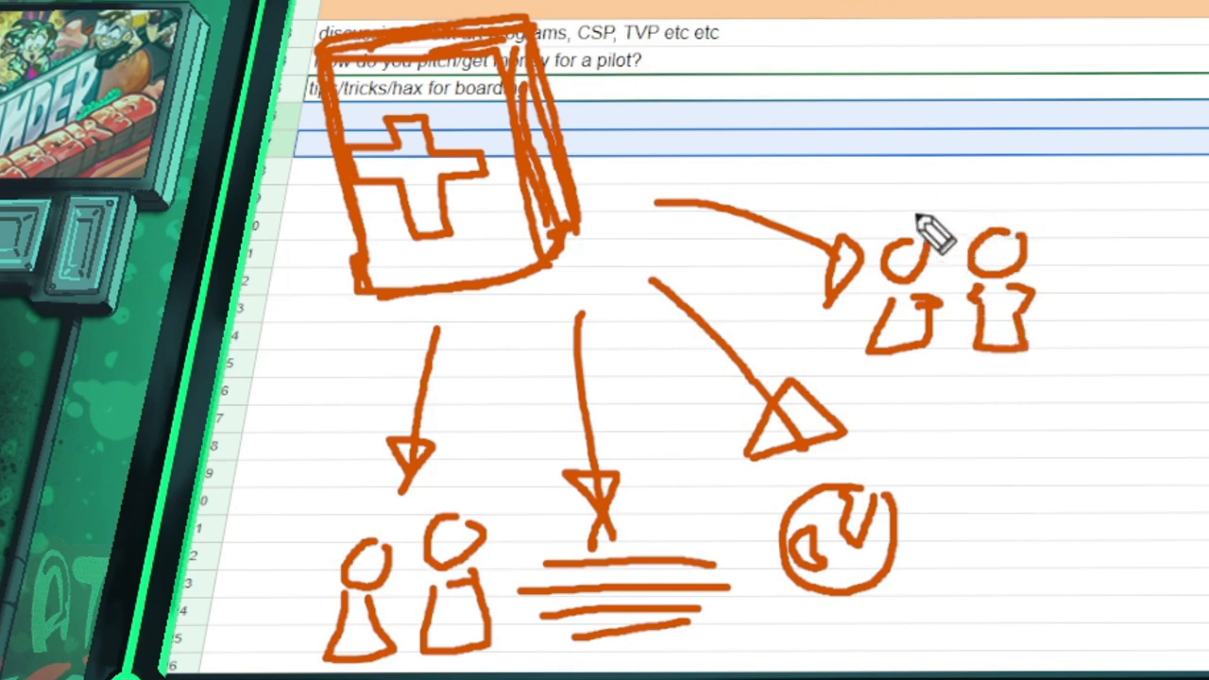
{"action": "mouse_move", "coordinate": [633, 137]}
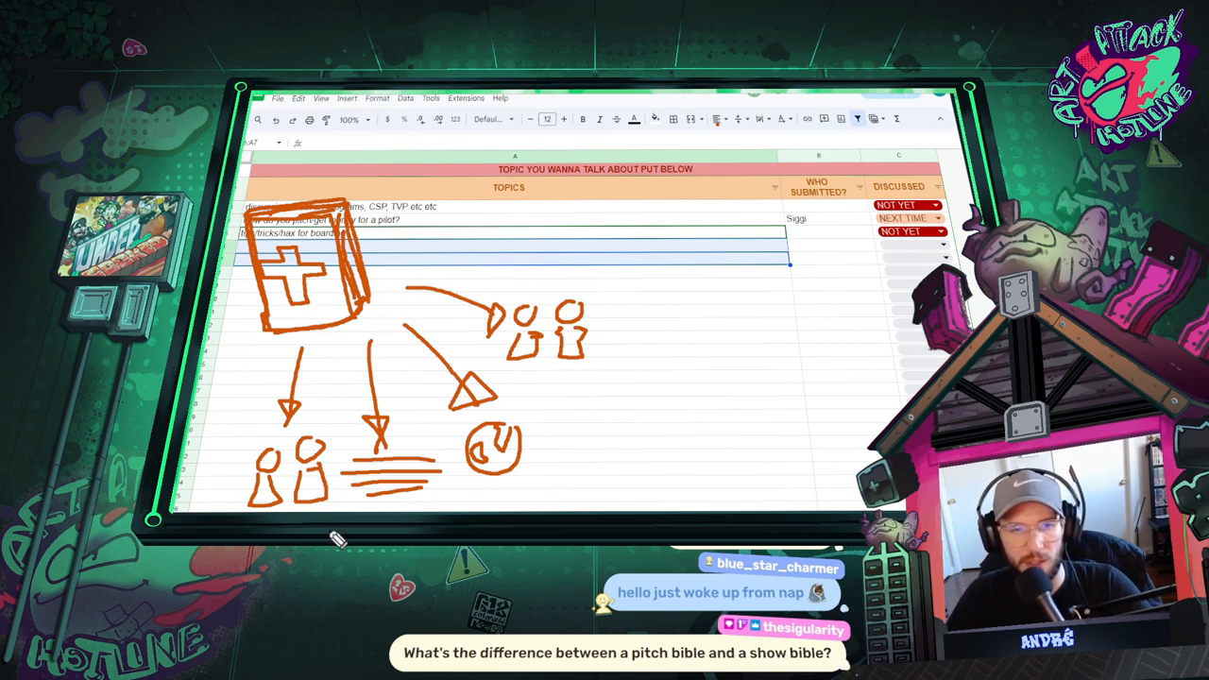
{"action": "mouse_move", "coordinate": [570, 302]}
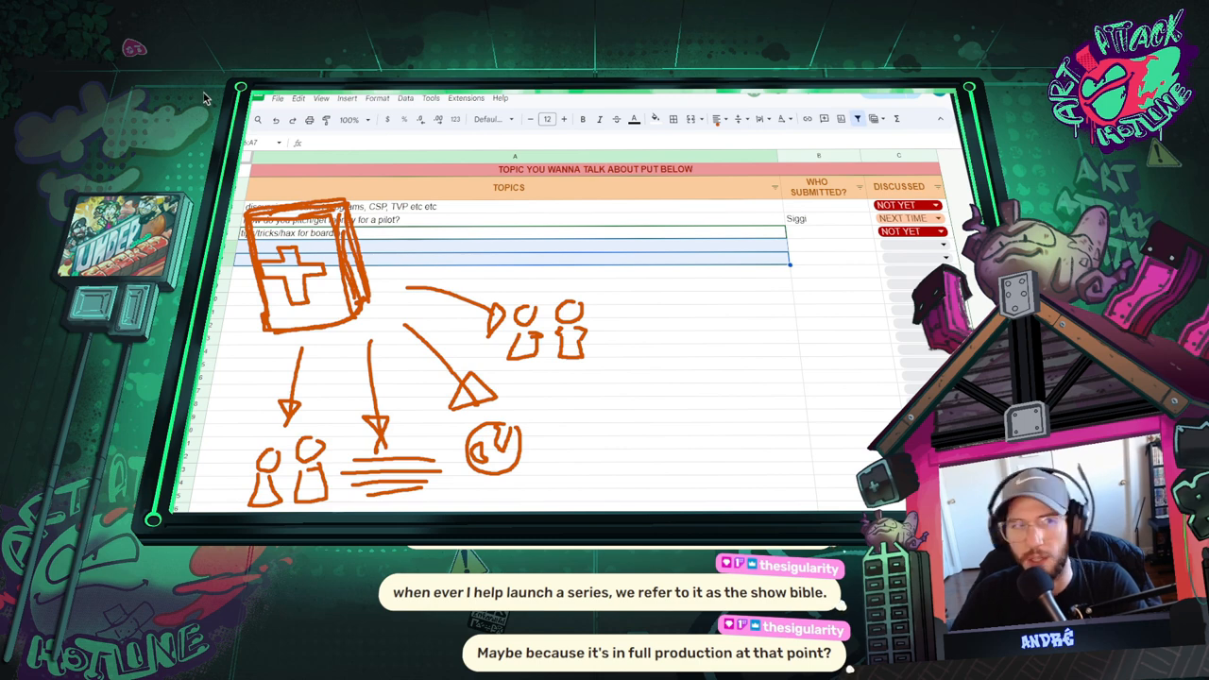
{"action": "mouse_move", "coordinate": [217, 19]}
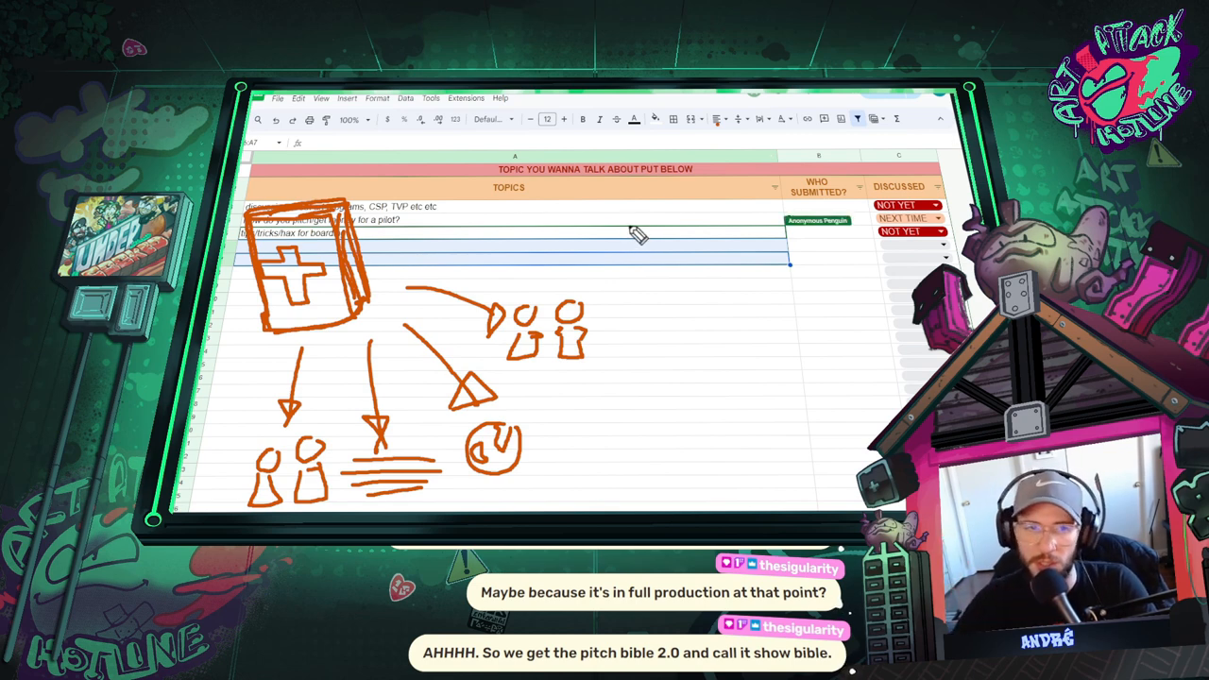
Sketch the top edge of the first storyboard panel near the column B header
{"action": "left_click_drag", "start_coordinate": [453, 236], "coordinate": [633, 236]}
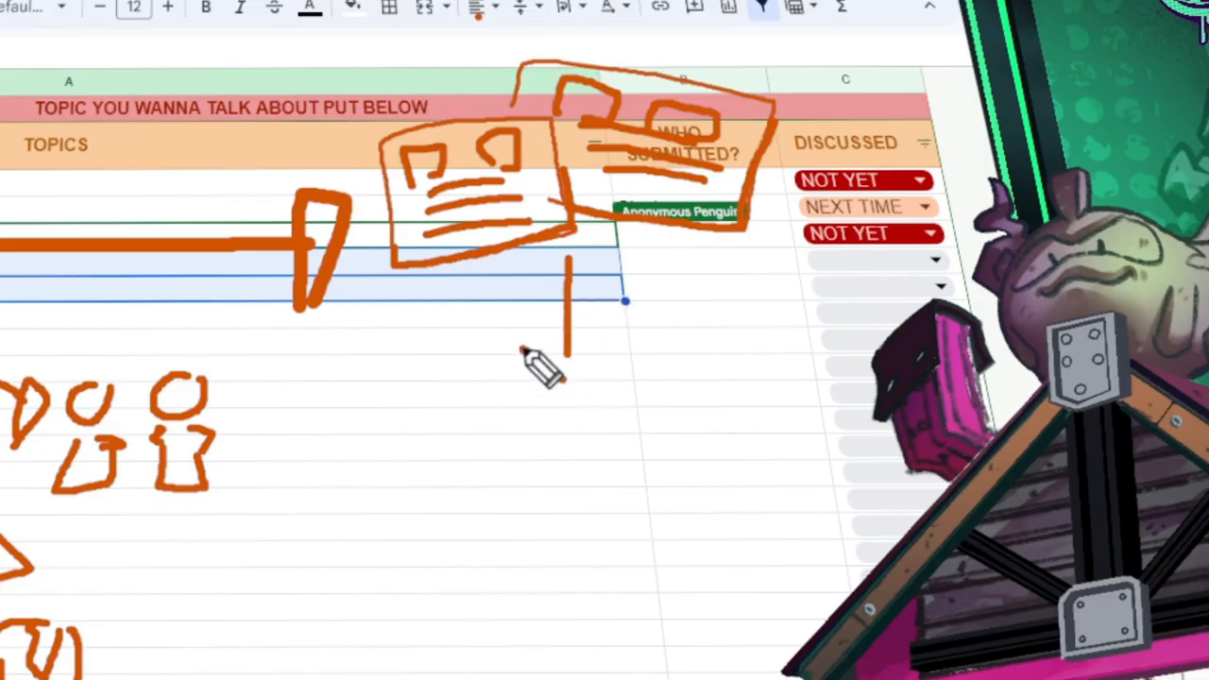
Draw a down arrow to a boardroom with a screen, presenter, walls and audience members
{"action": "left_click_drag", "start_coordinate": [567, 312], "coordinate": [567, 369]}
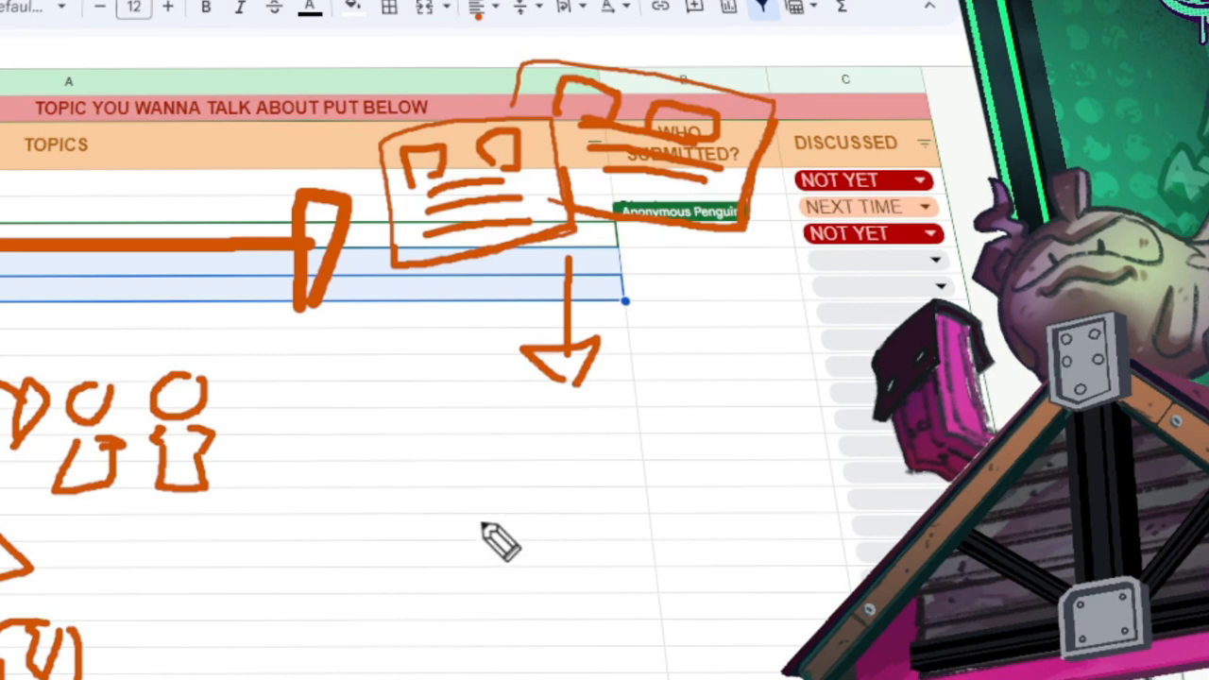
{"action": "mouse_move", "coordinate": [463, 505]}
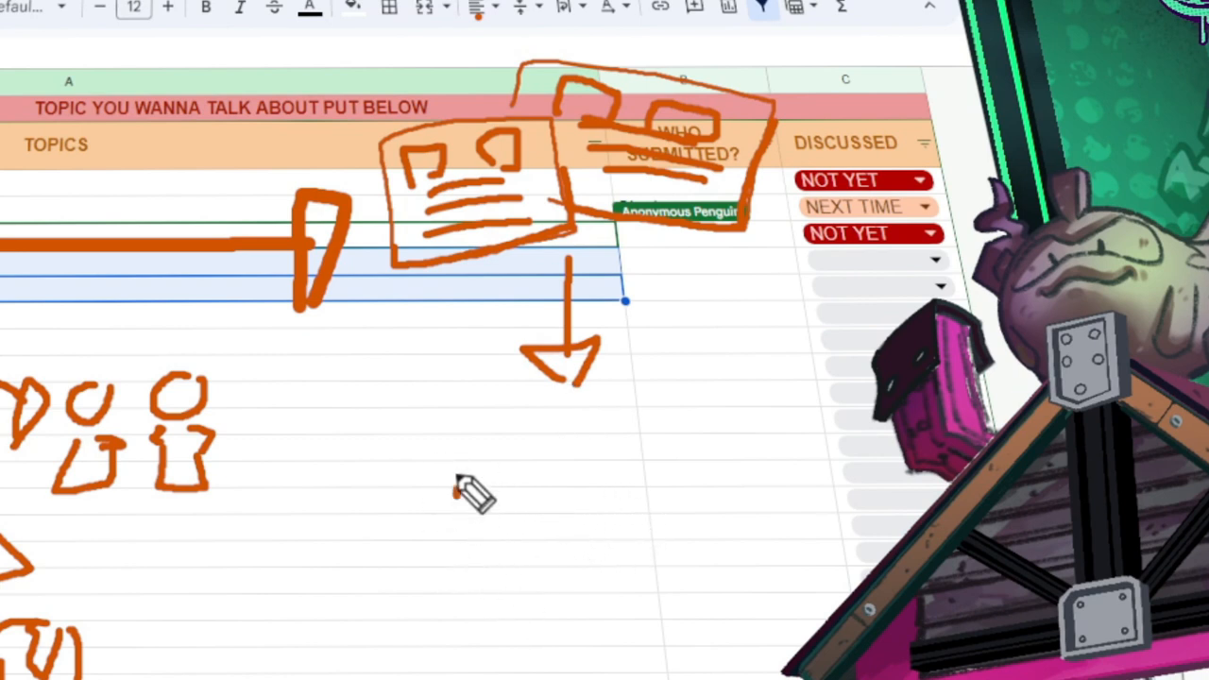
{"action": "left_click_drag", "start_coordinate": [453, 387], "coordinate": [652, 492]}
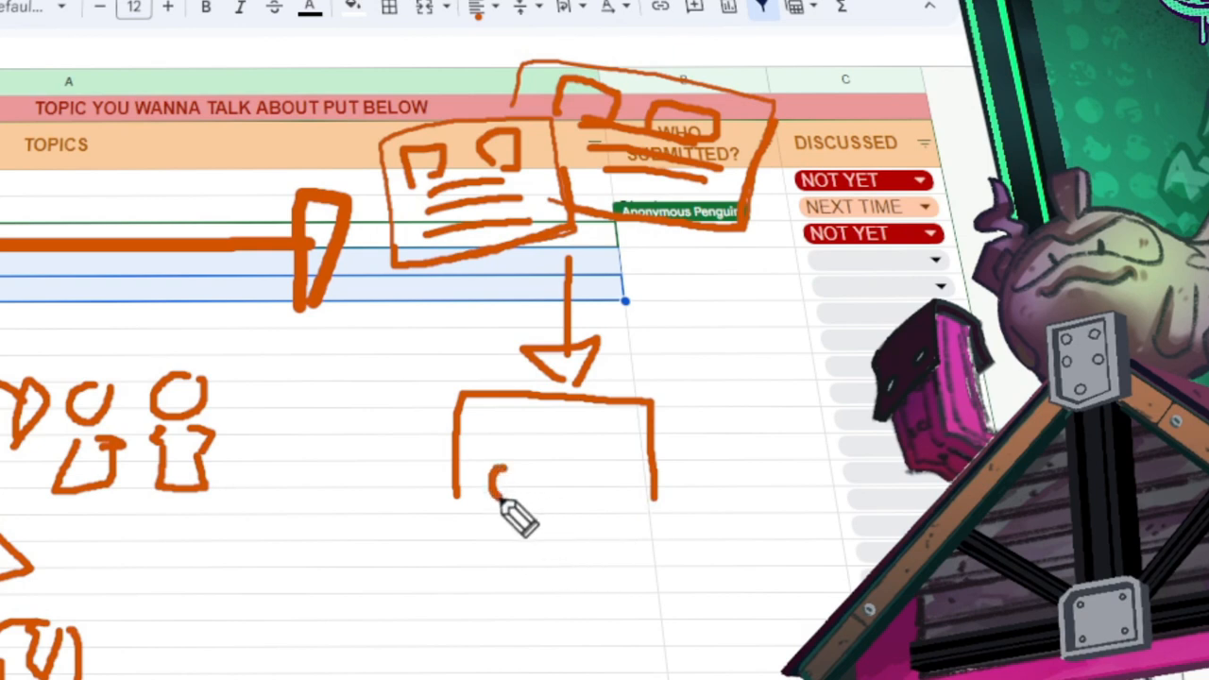
{"action": "left_click_drag", "start_coordinate": [492, 486], "coordinate": [529, 496]}
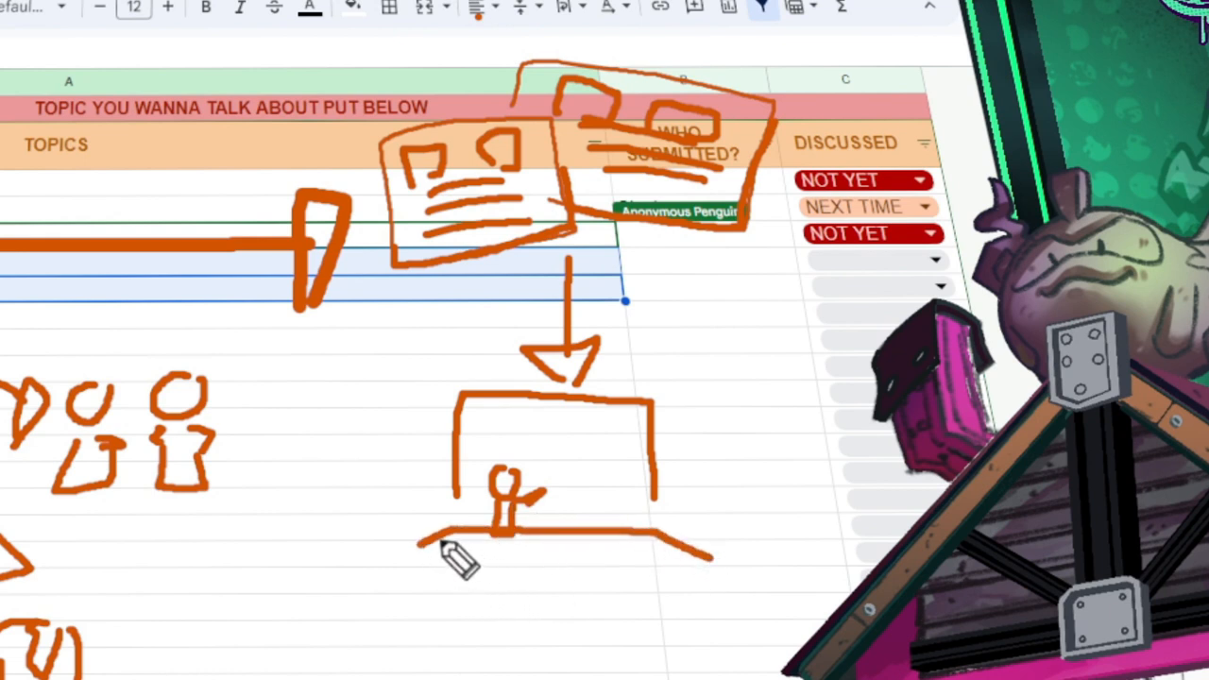
{"action": "left_click_drag", "start_coordinate": [444, 538], "coordinate": [690, 548]}
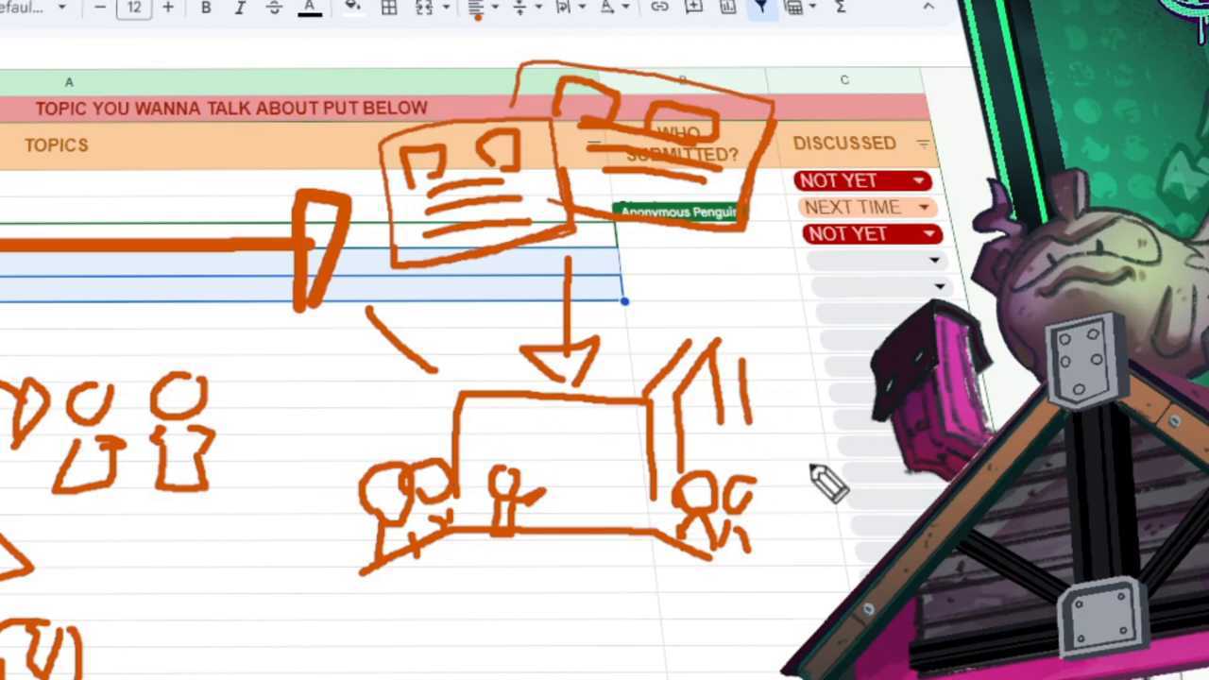
{"action": "mouse_move", "coordinate": [326, 492]}
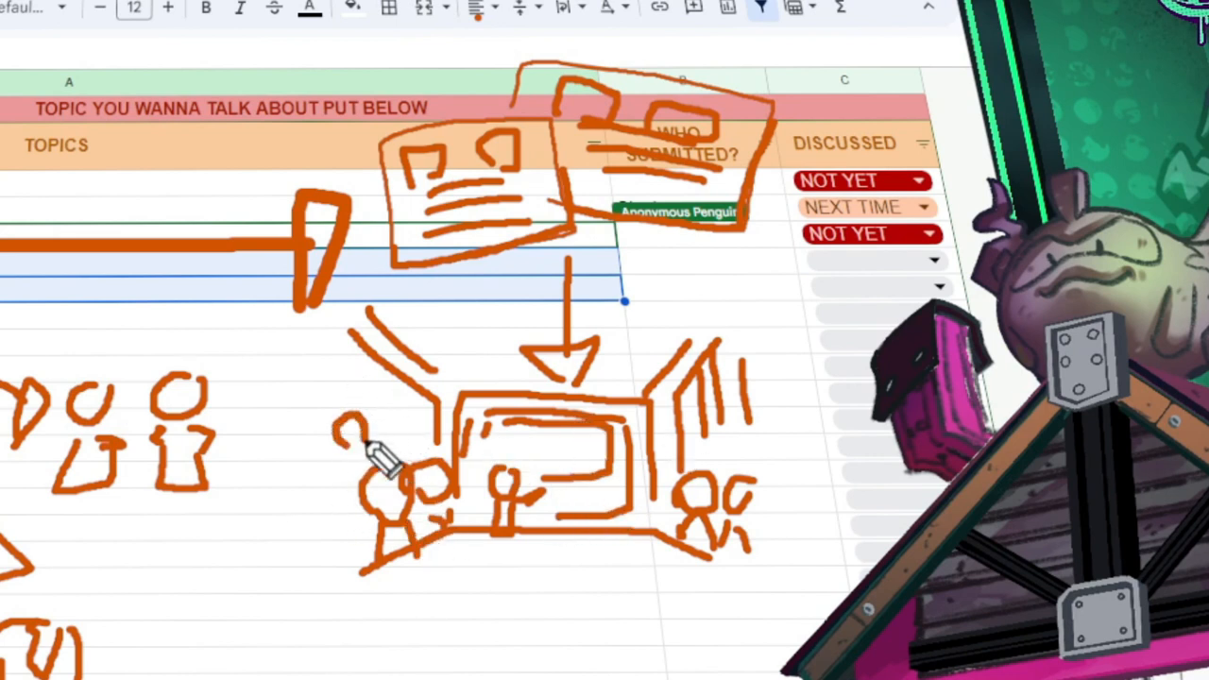
{"action": "left_click_drag", "start_coordinate": [368, 444], "coordinate": [340, 529]}
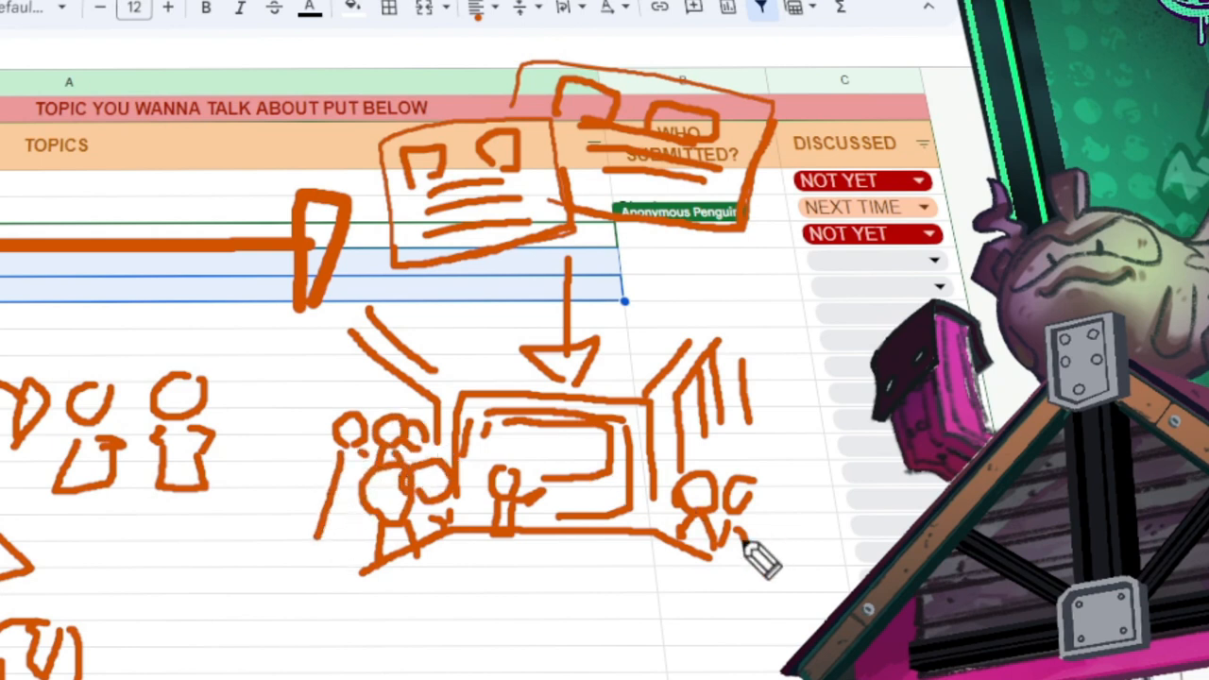
{"action": "mouse_move", "coordinate": [586, 378]}
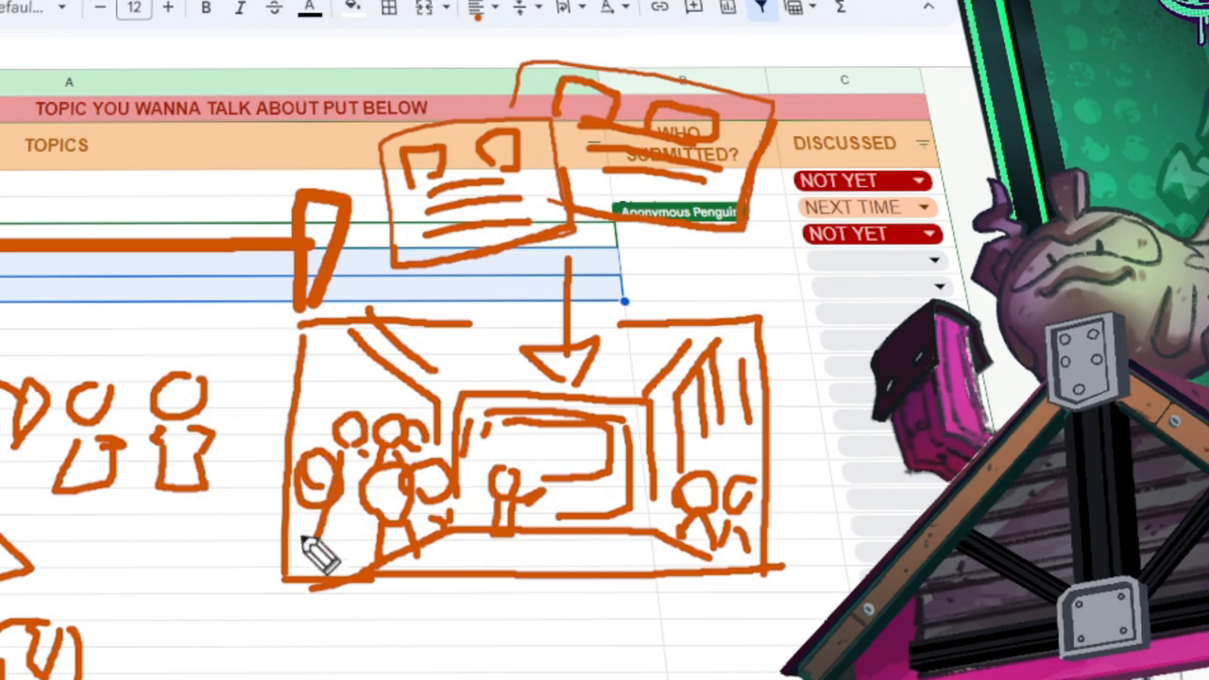
{"action": "mouse_move", "coordinate": [671, 303]}
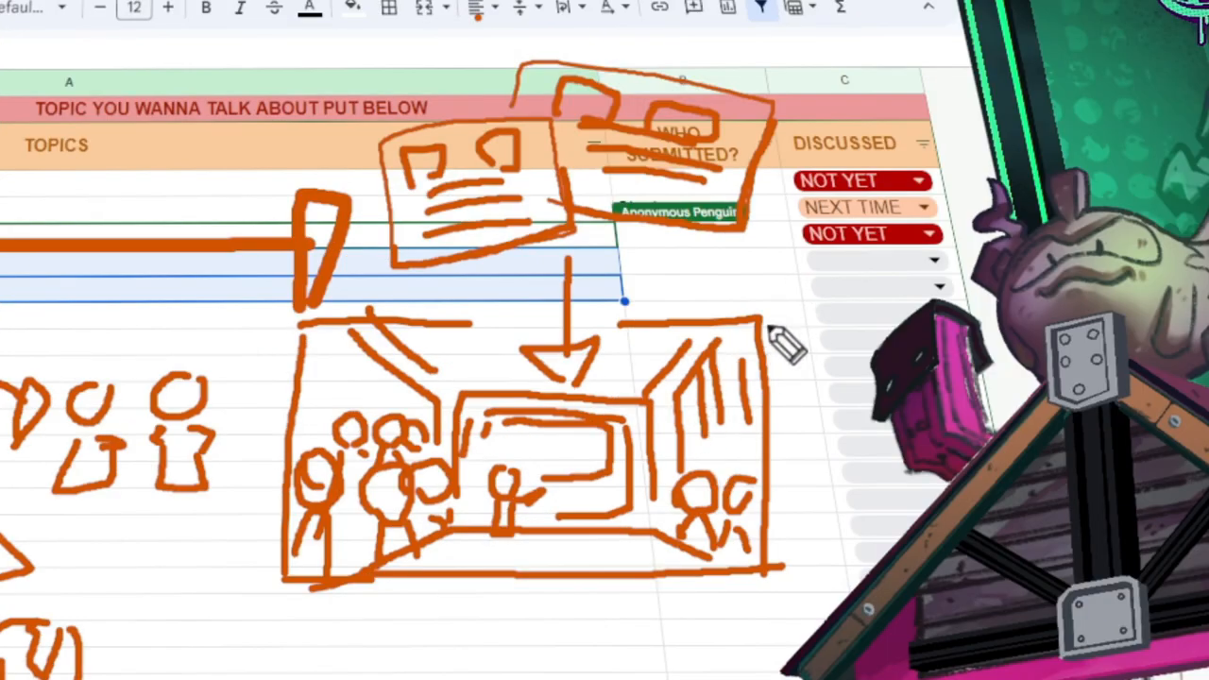
{"action": "left_click_drag", "start_coordinate": [793, 340], "coordinate": [860, 435]}
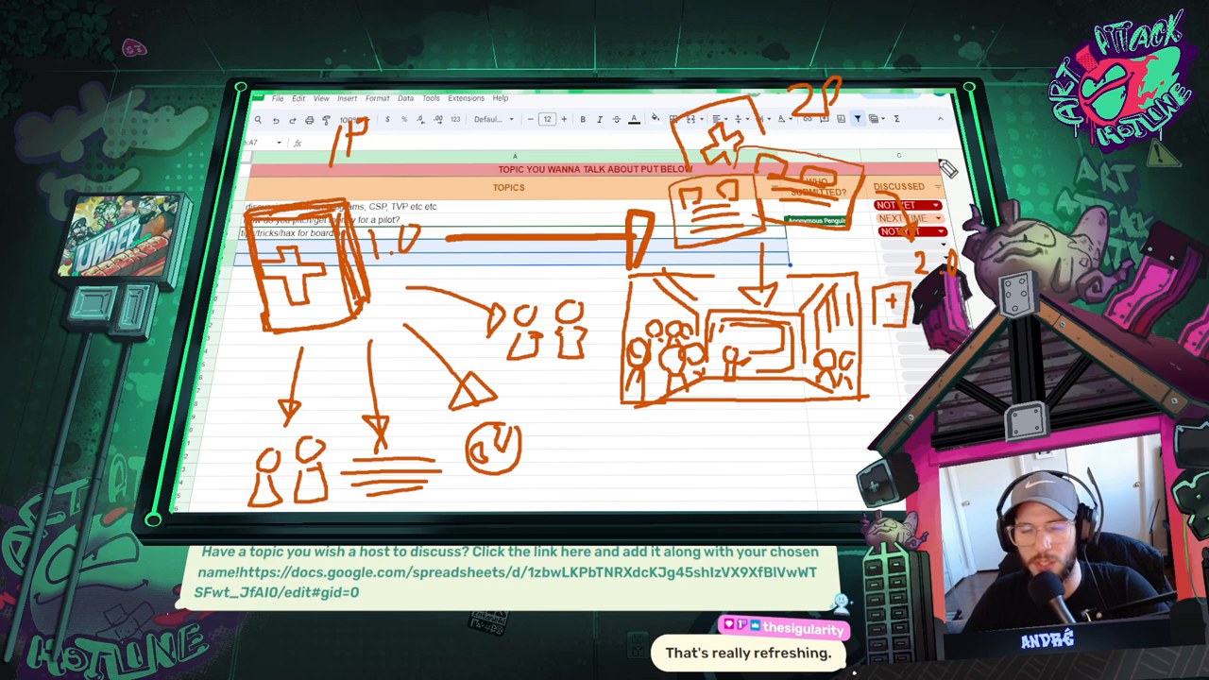
{"action": "mouse_move", "coordinate": [775, 133]}
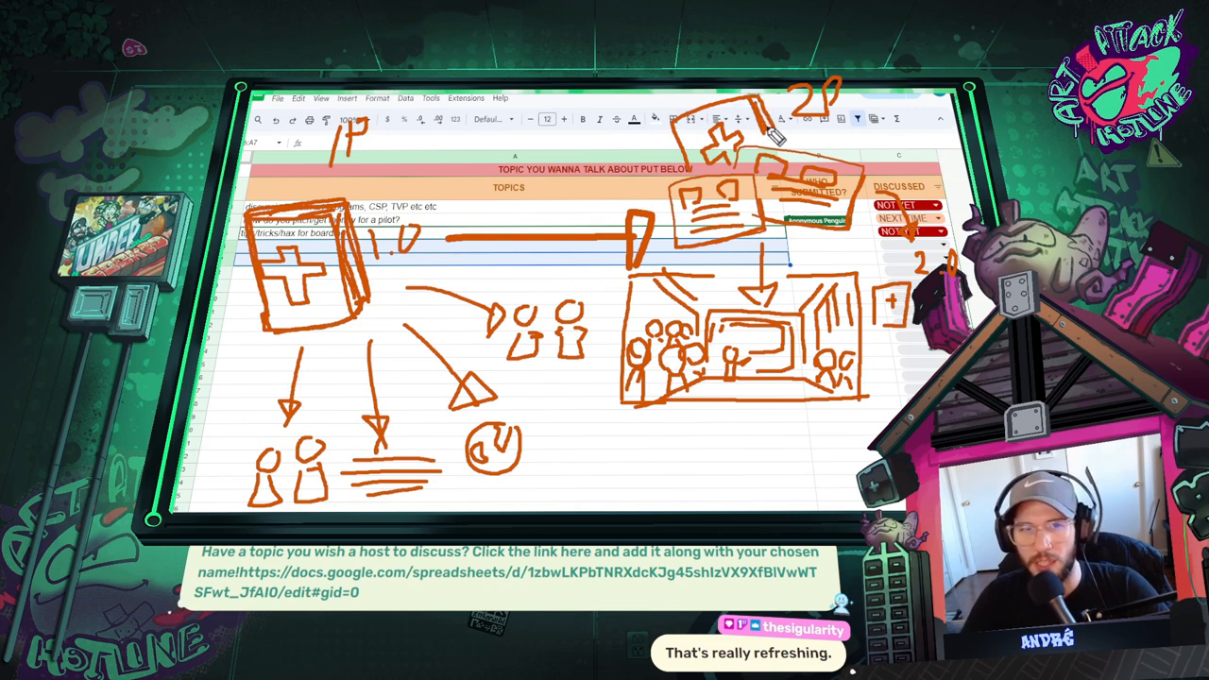